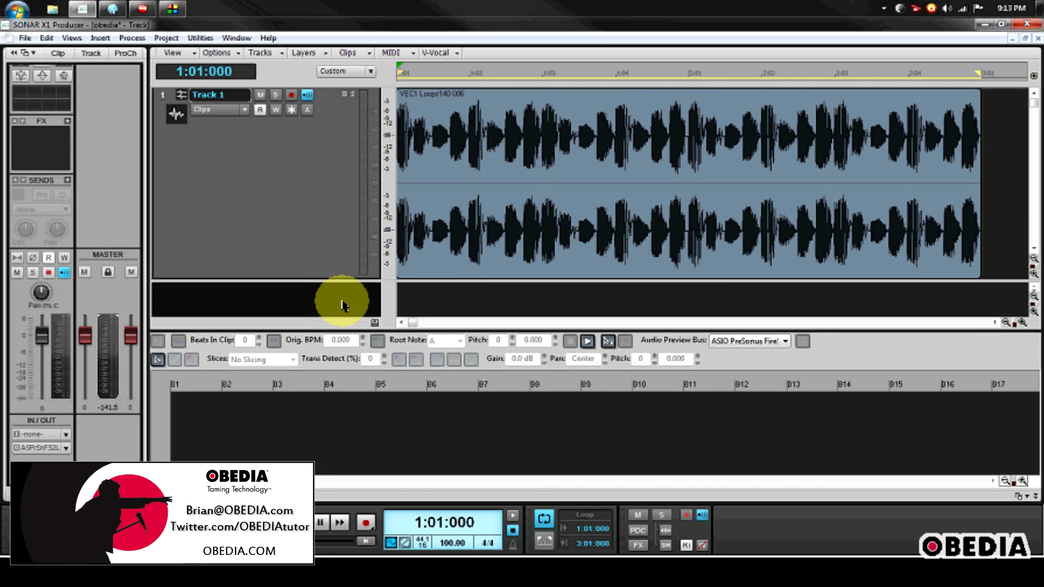
mouse_move(336, 311)
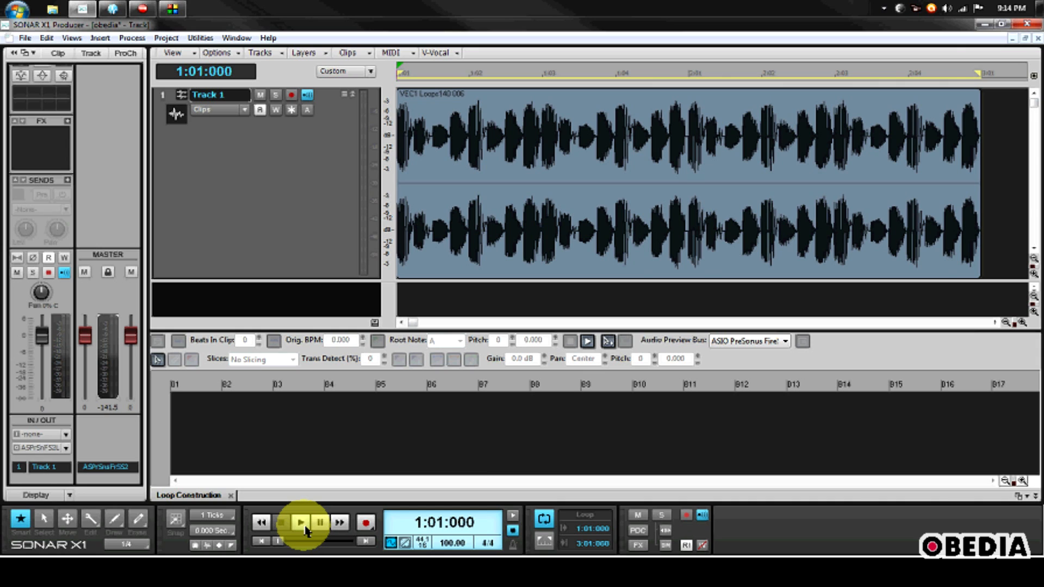
- Audition the drum loop, then insert Cakewalk FX Limiter on Track 1's FX bin
left_click(299, 522)
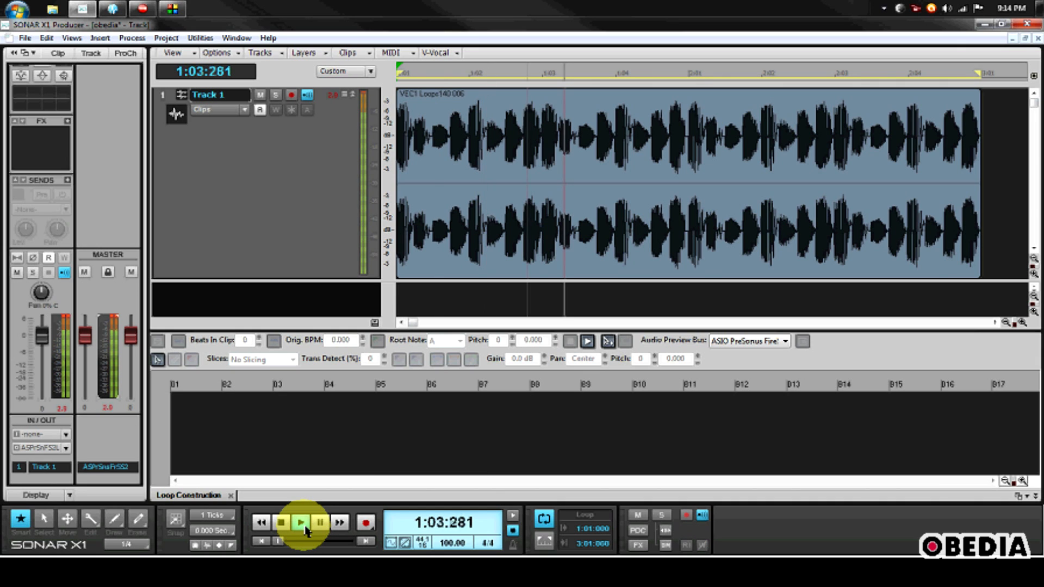
left_click(281, 522)
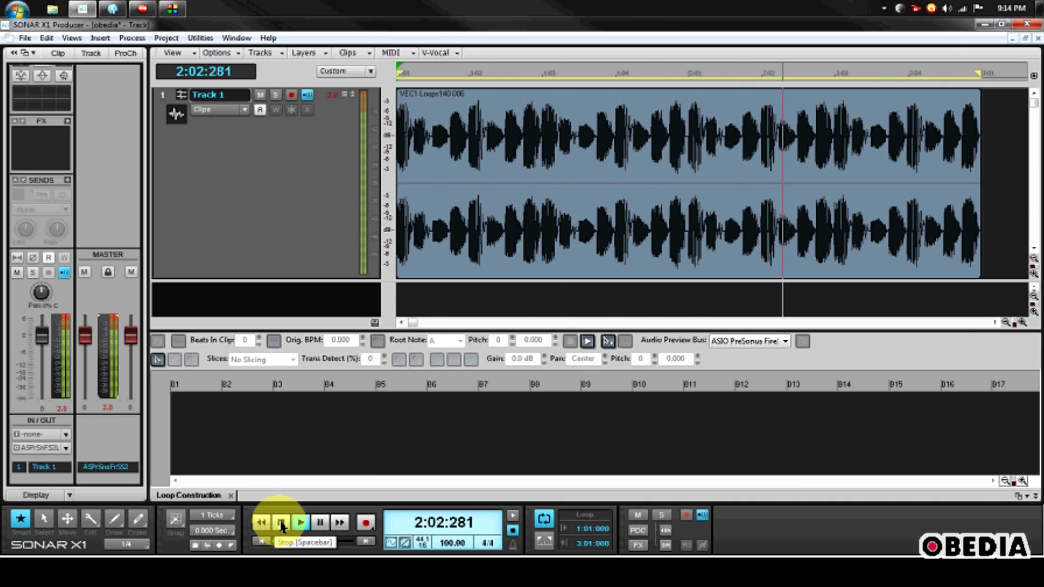
left_click(279, 522)
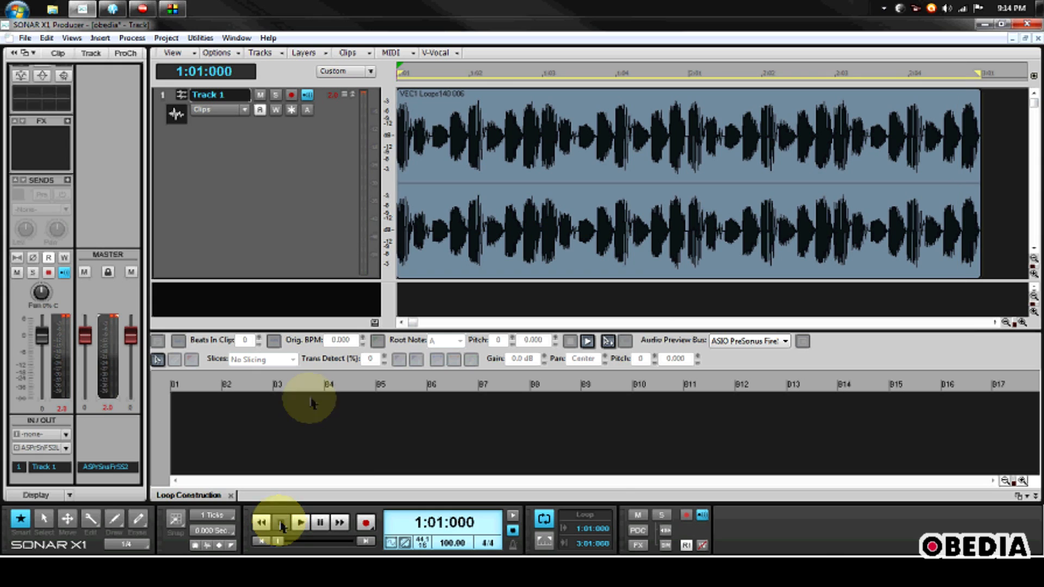
left_click(299, 522)
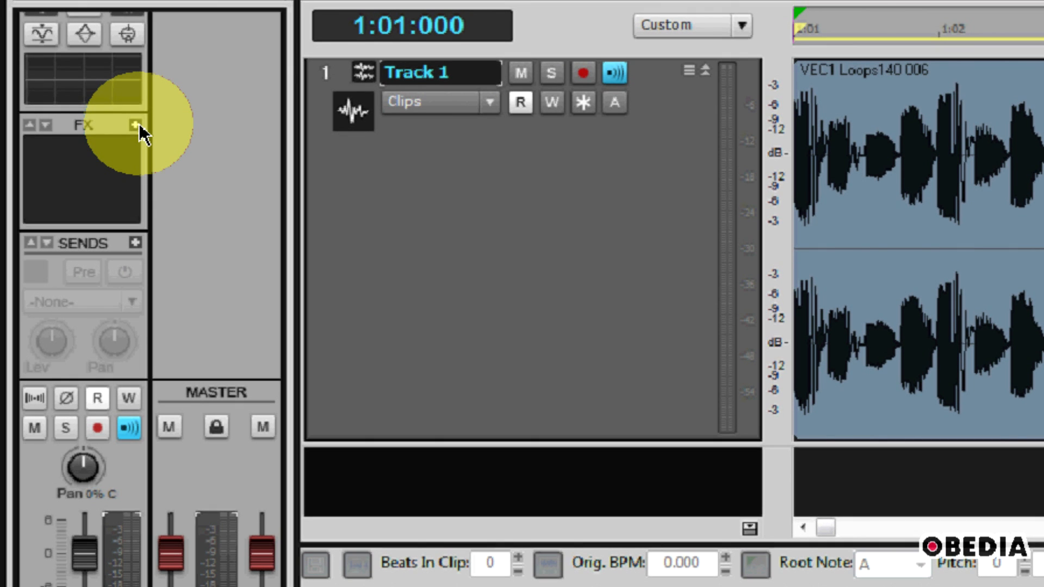
left_click(135, 125)
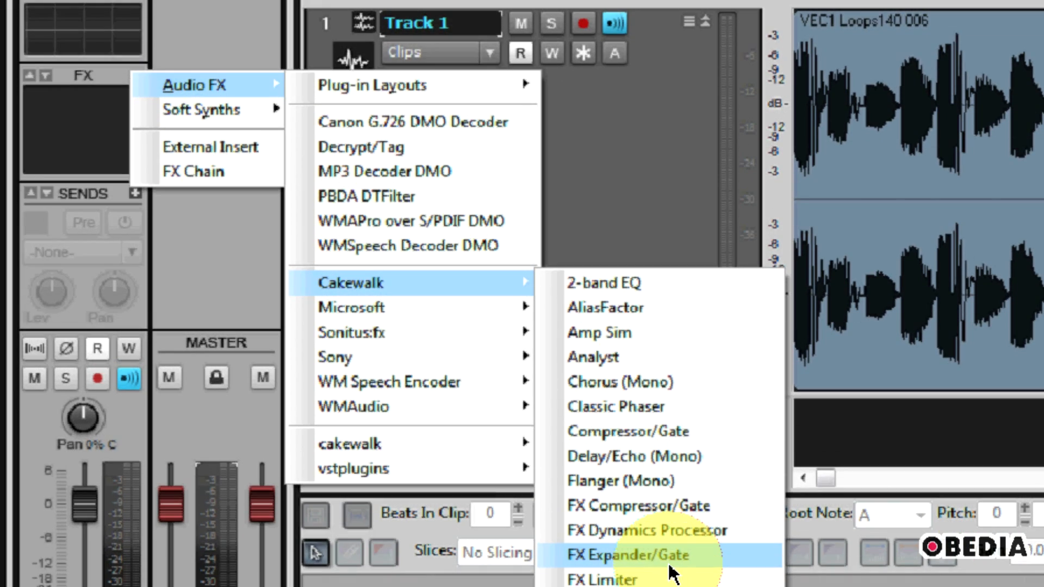
mouse_move(671, 525)
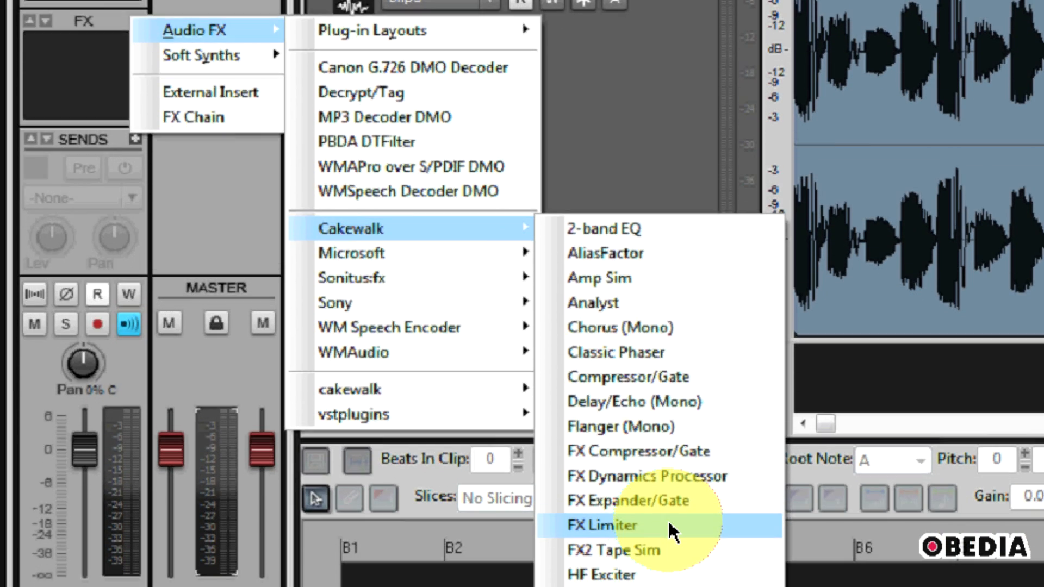
left_click(601, 525)
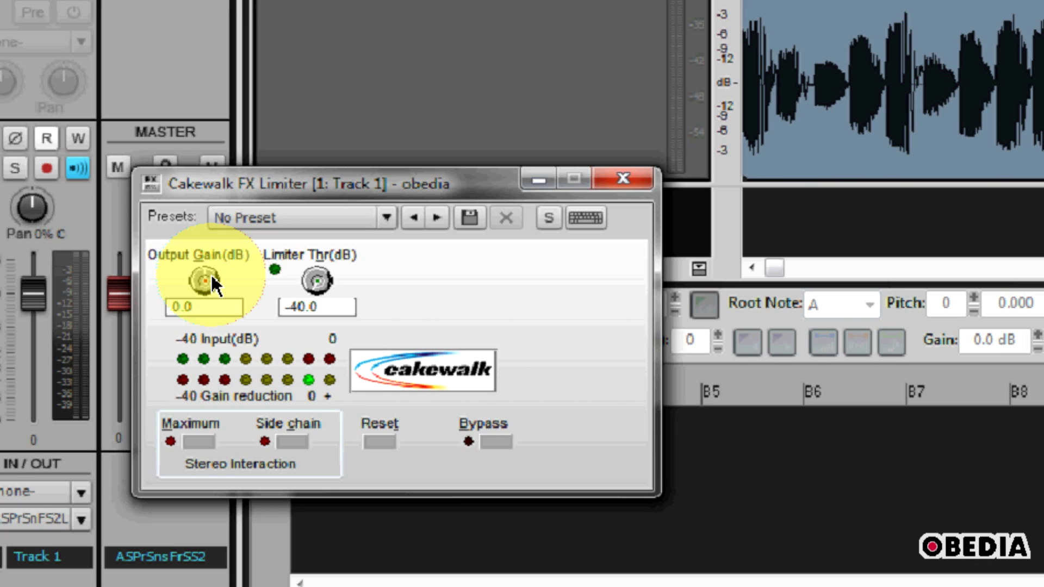
left_click(306, 307)
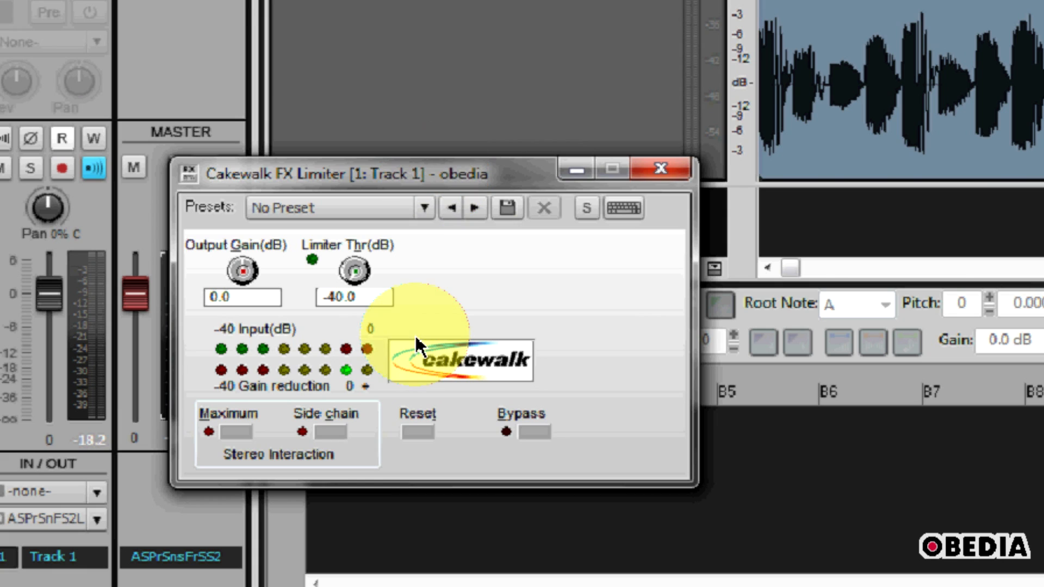
mouse_move(343, 373)
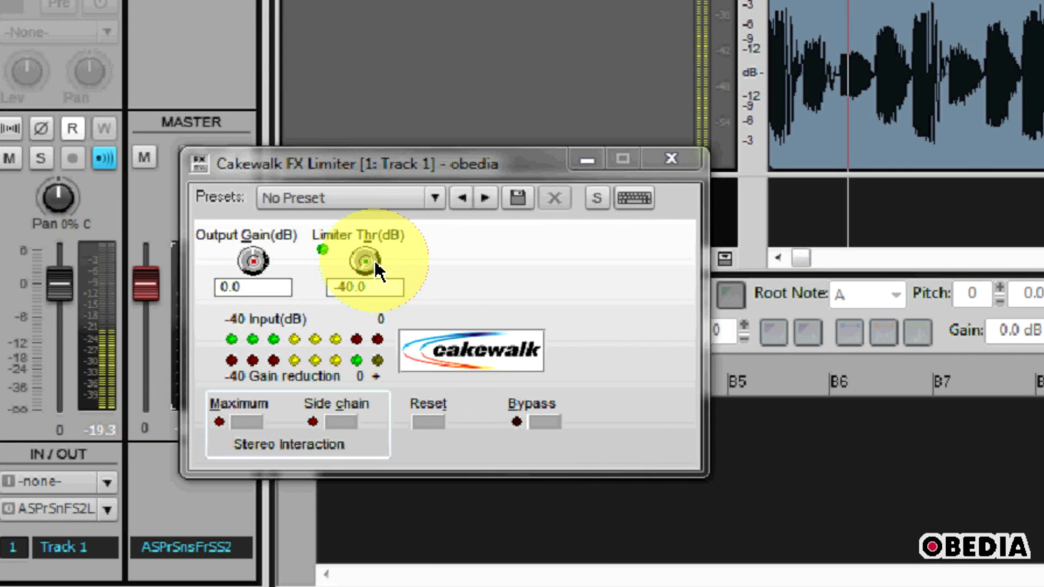
- Raise the FX Limiter threshold from -40 to about -22.6 dB so peaks read -1.3
left_click_drag(364, 261, 365, 240)
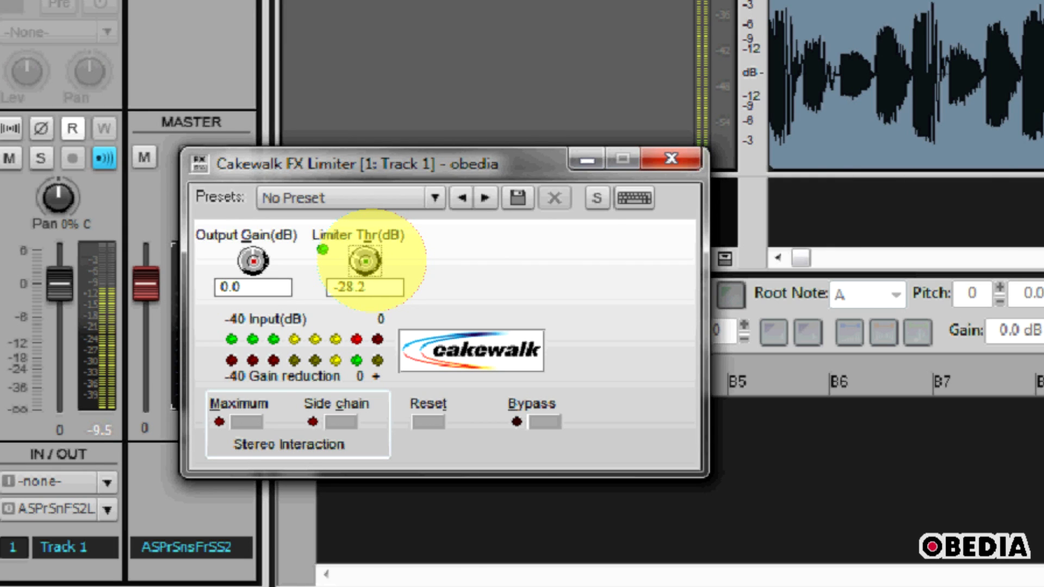
left_click_drag(362, 261, 362, 250)
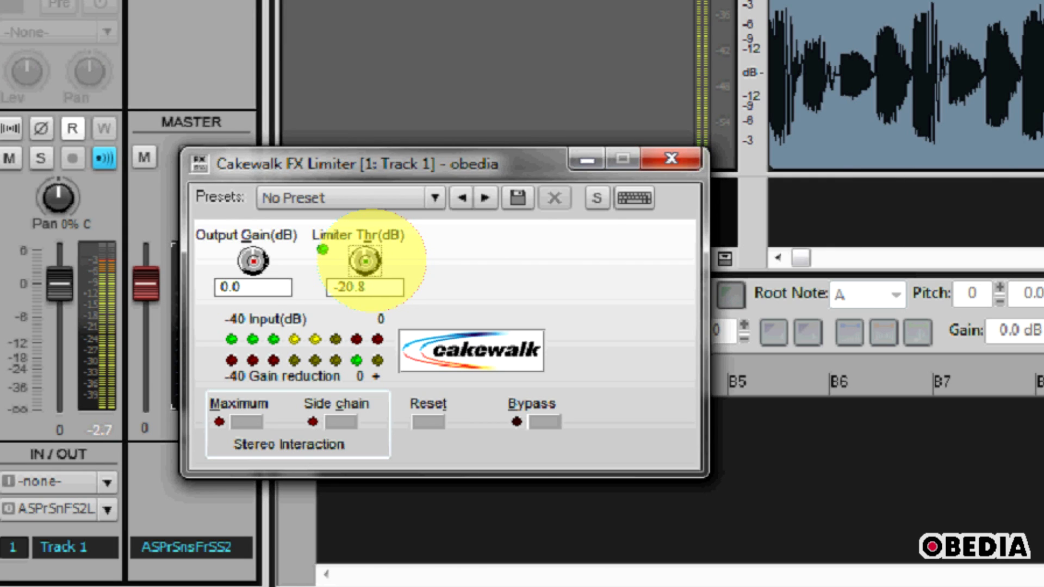
left_click_drag(363, 260, 363, 266)
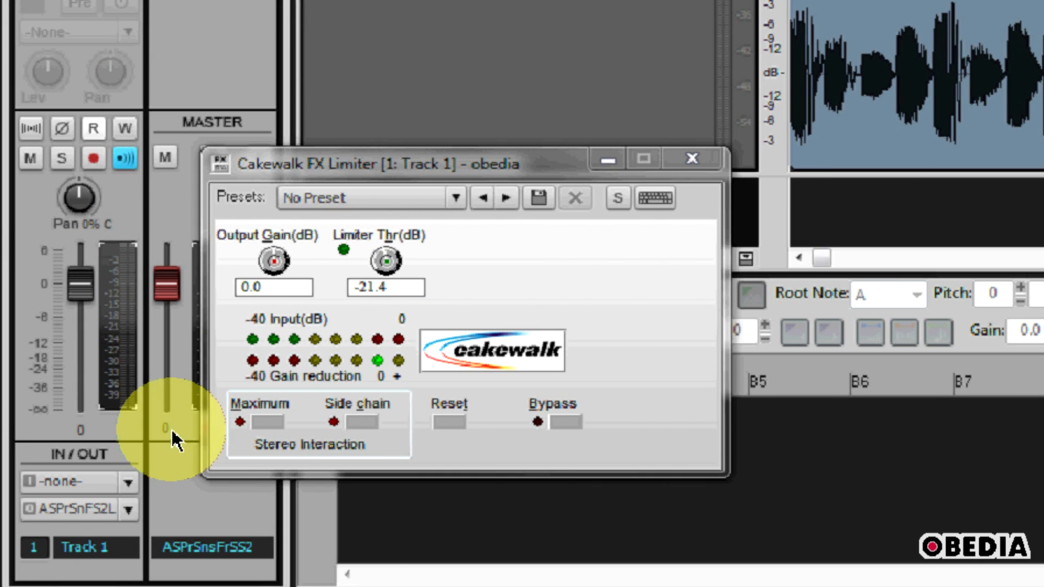
left_click_drag(385, 260, 385, 265)
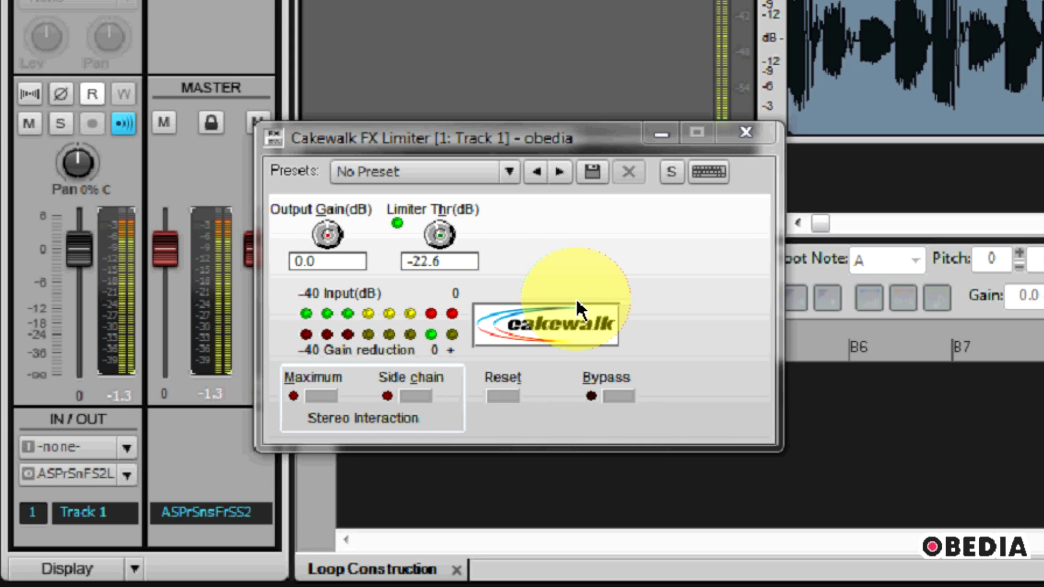
mouse_move(692, 276)
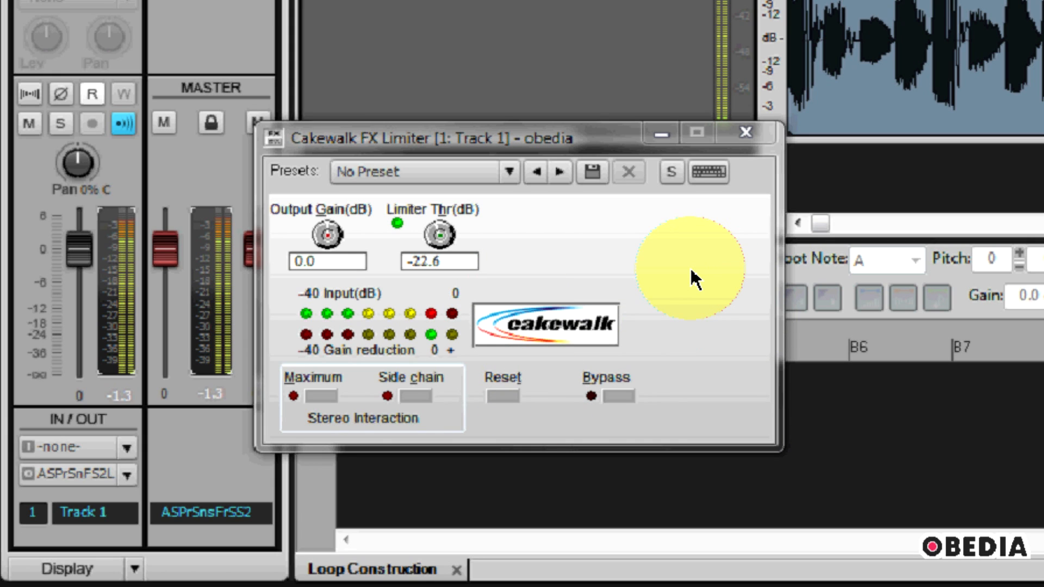
left_click(91, 124)
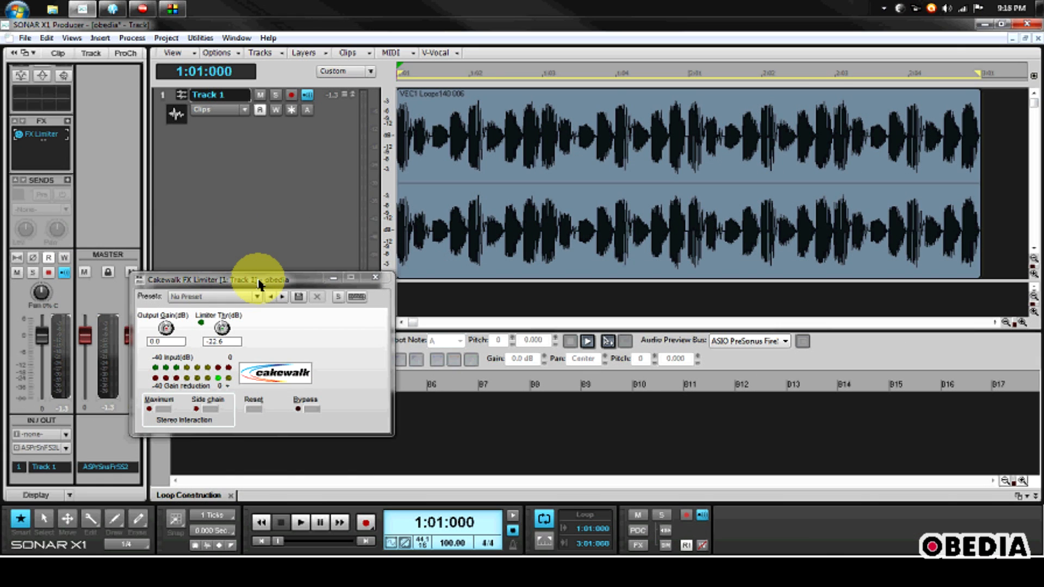
left_click_drag(260, 279, 359, 285)
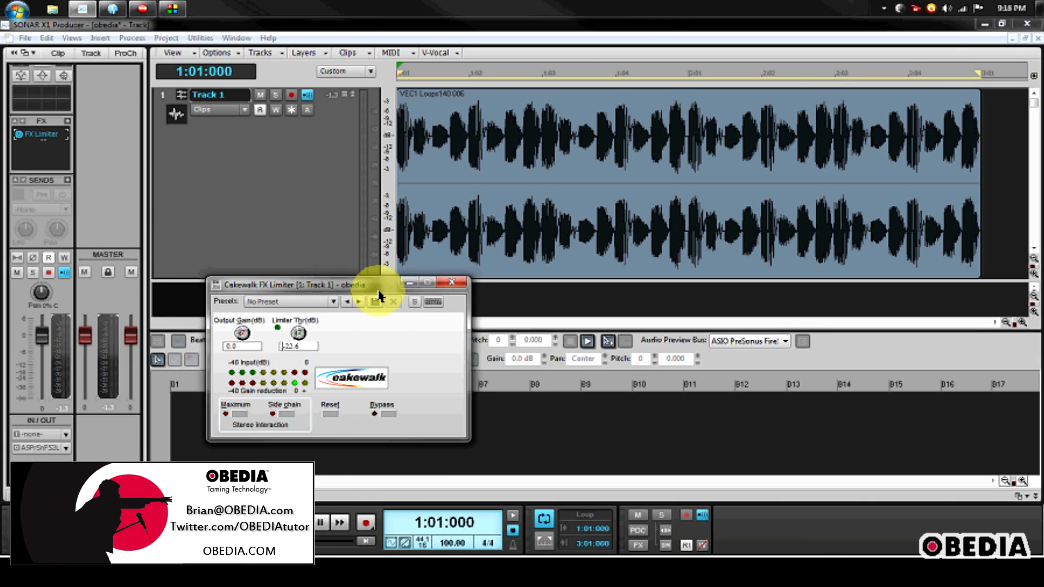